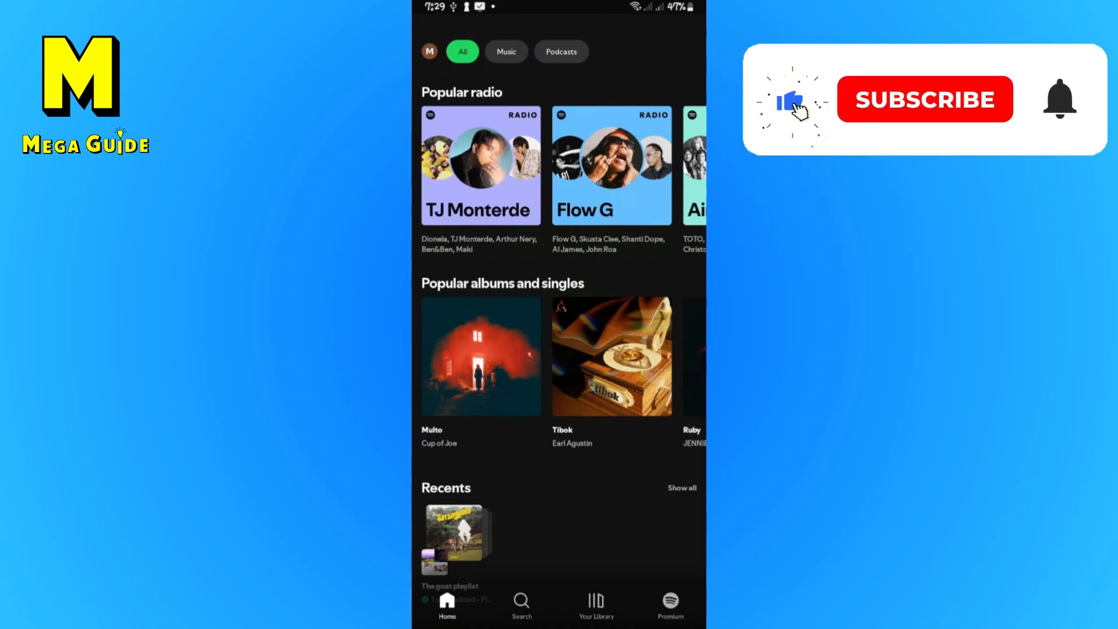
Load accounts.spotify.com in Brave to reach the logged-in account status page.
click(924, 99)
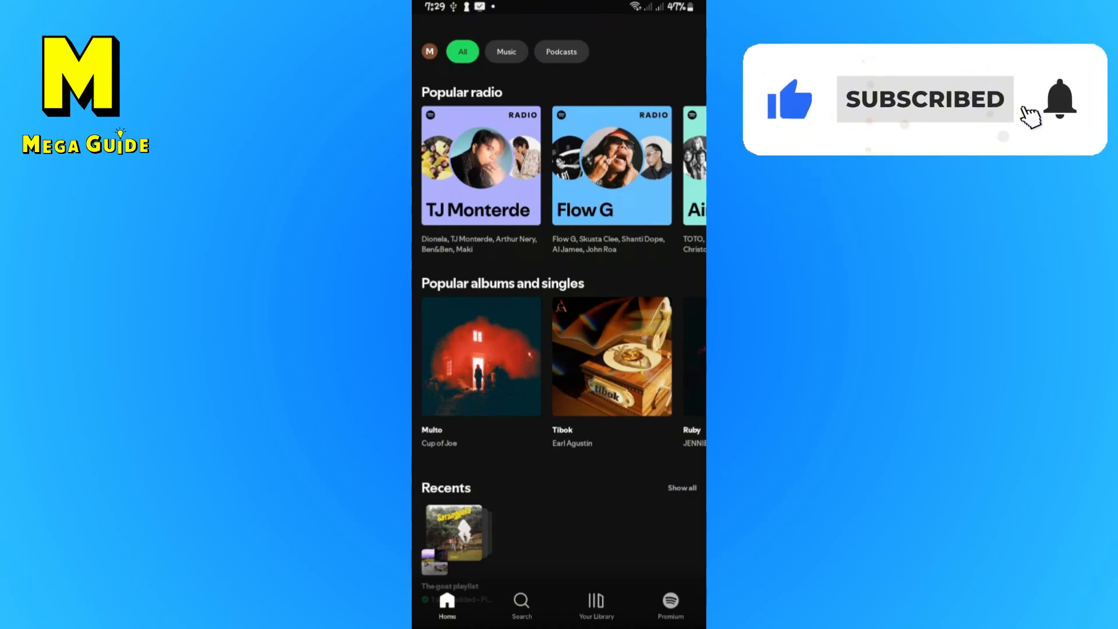
scroll(up, 3)
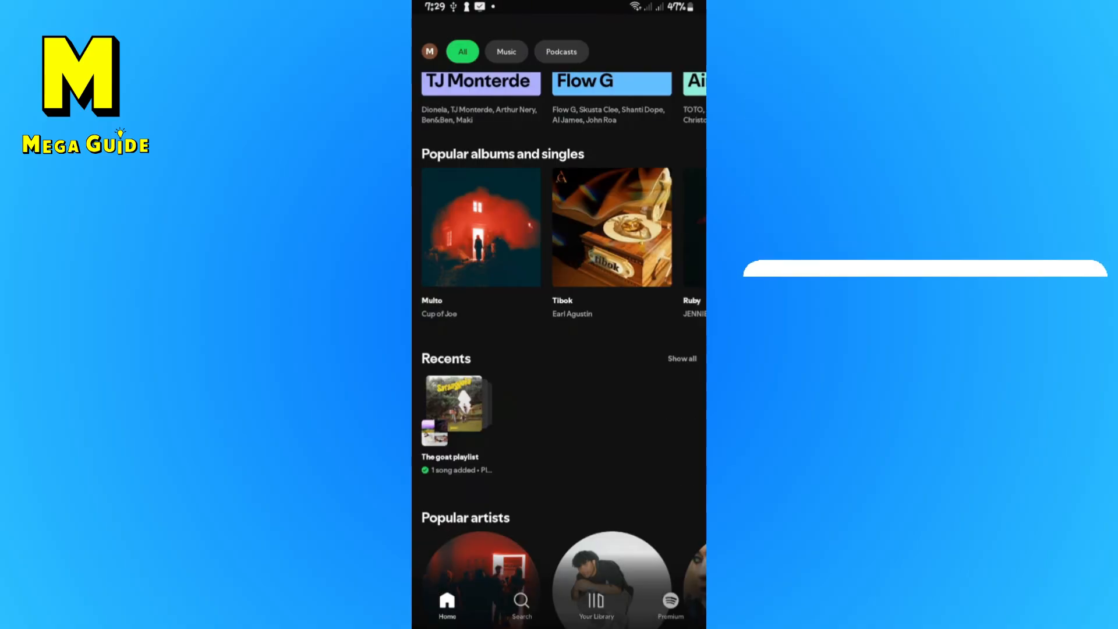
scroll(down, 3)
text(acc)
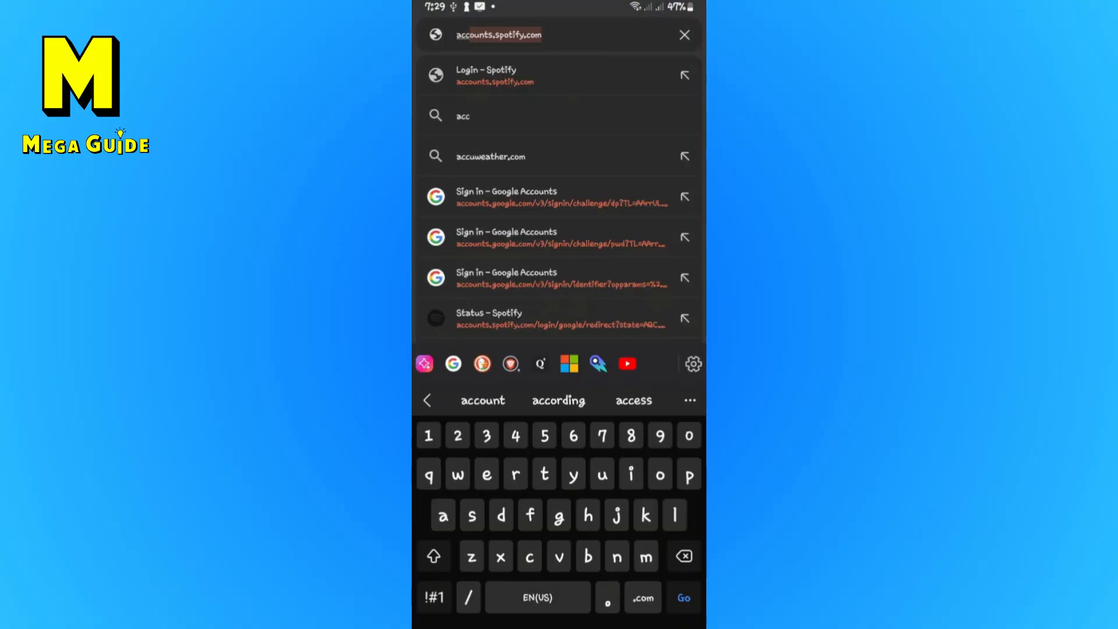
text(ounts.spotify.com)
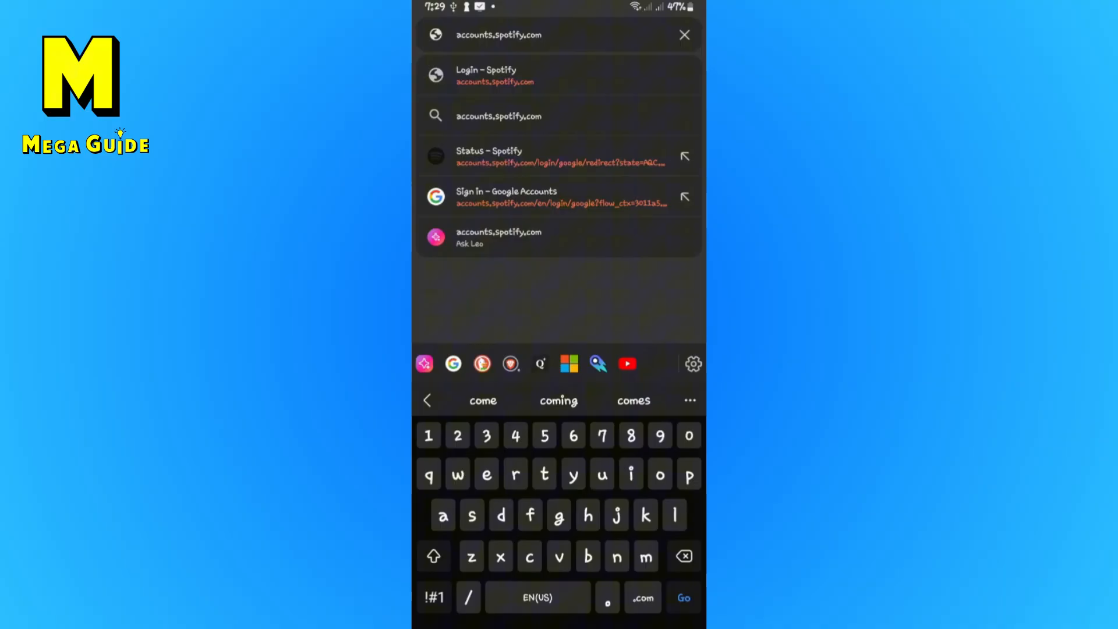
click(559, 156)
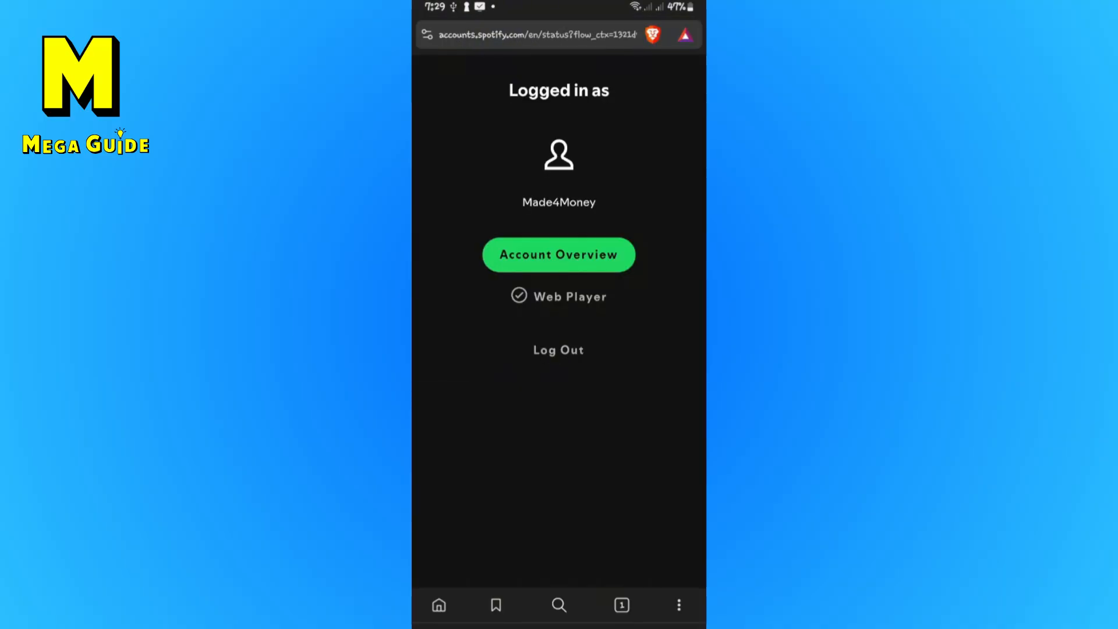
Open Edit profile from Account Overview and save the profile.
click(558, 255)
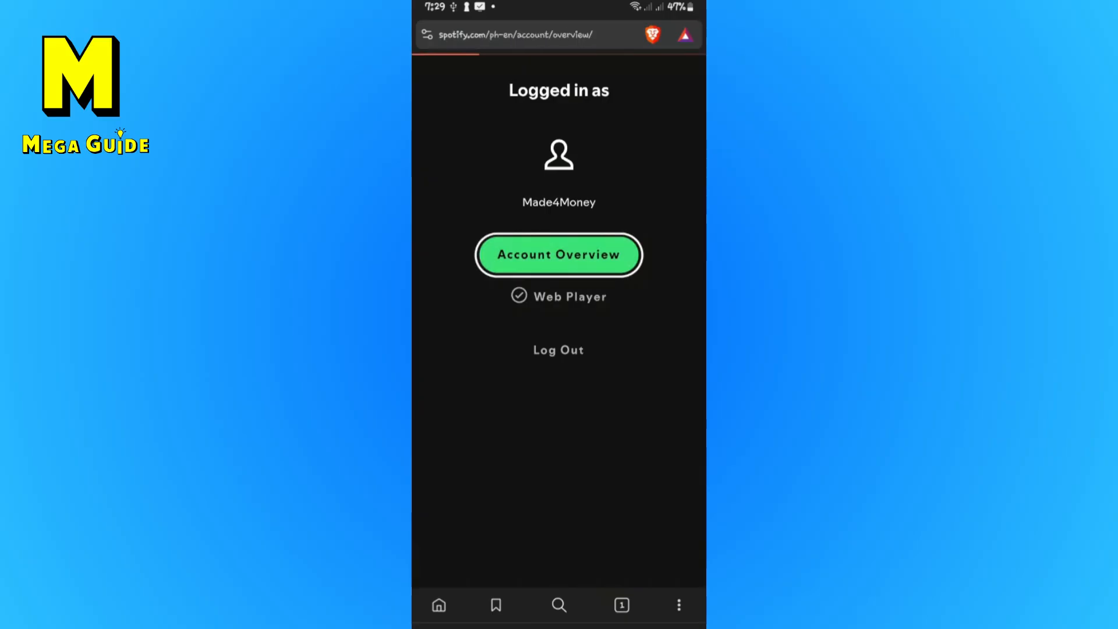
click(558, 254)
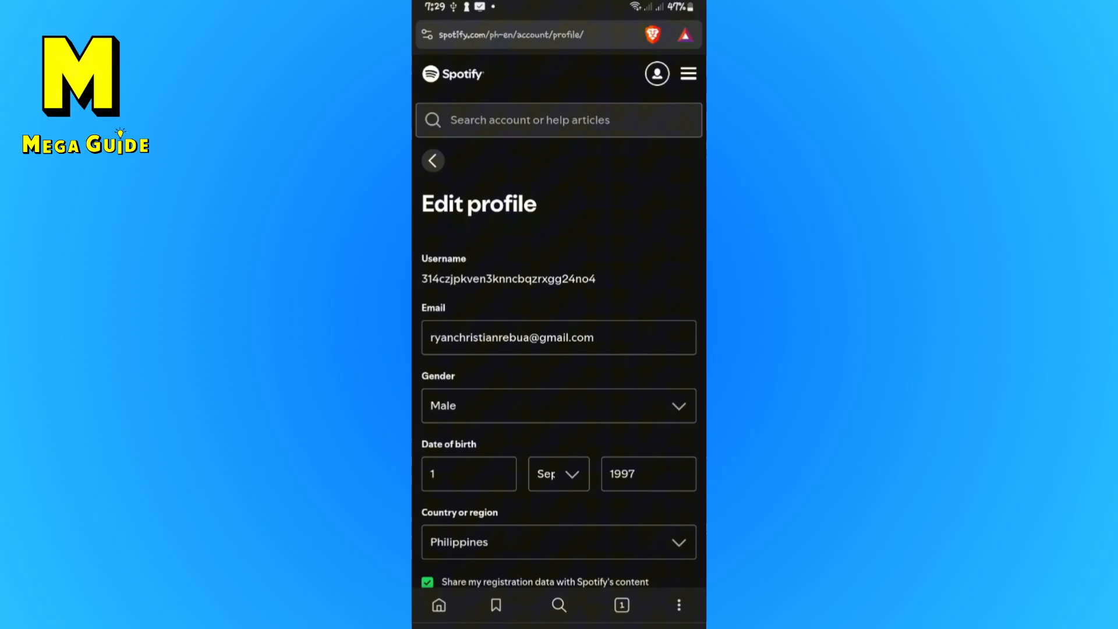
scroll(down, 3)
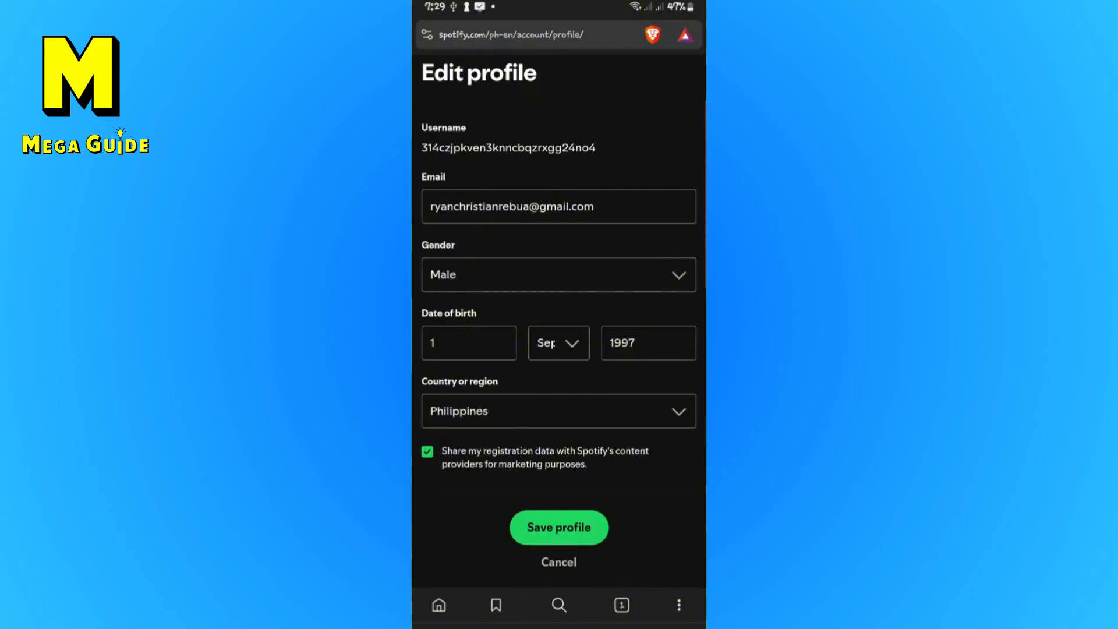
scroll(down, 3)
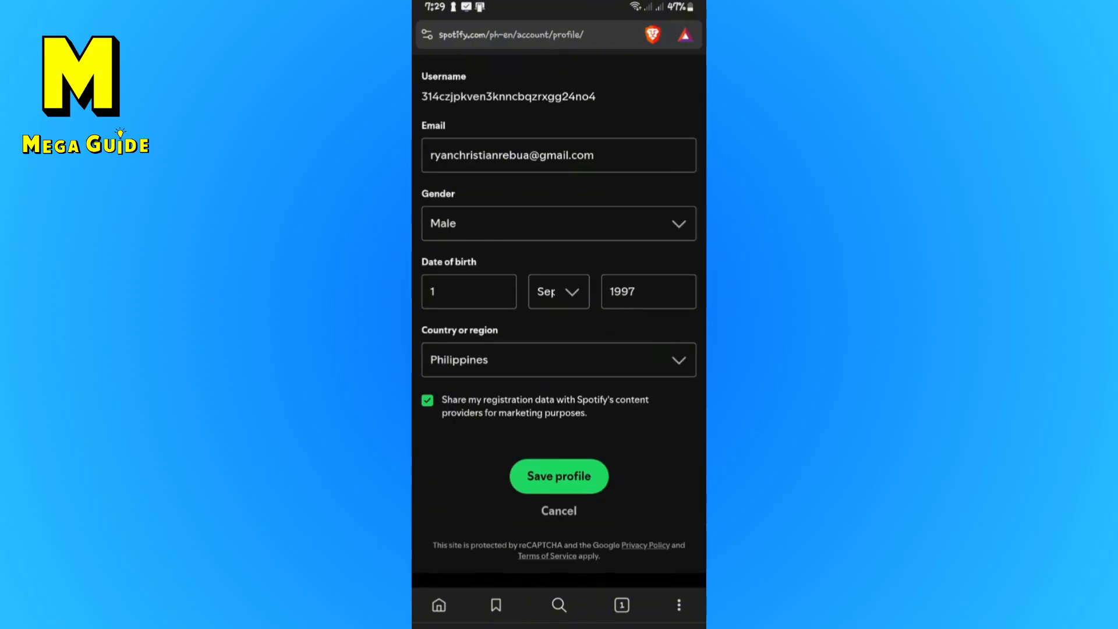
click(558, 359)
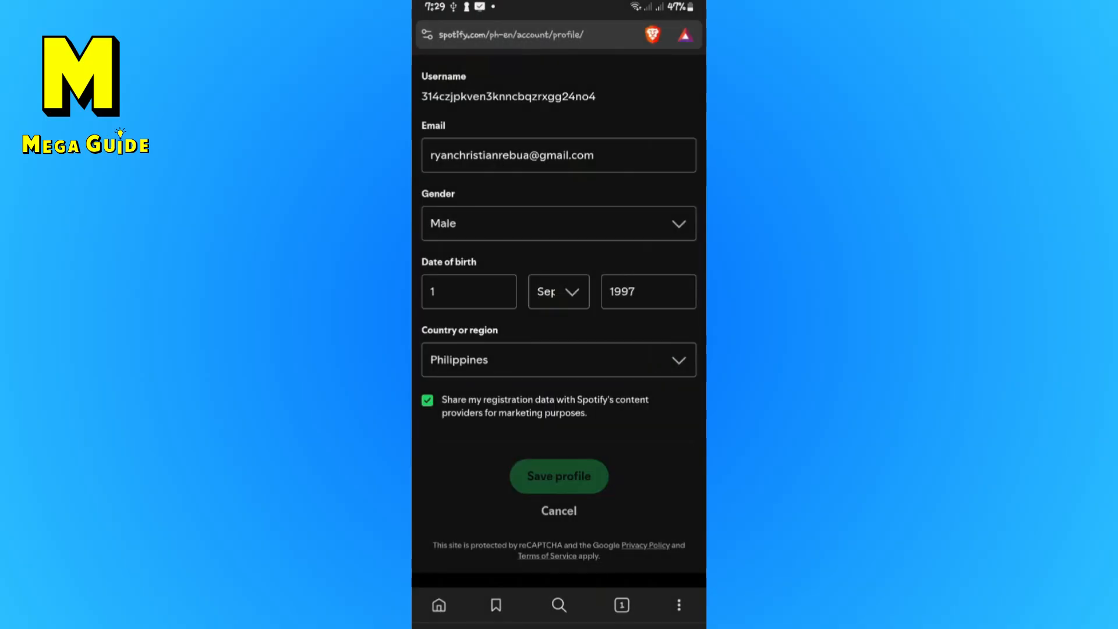
Return to Account Overview and go to Saved payment cards under Payment.
click(558, 476)
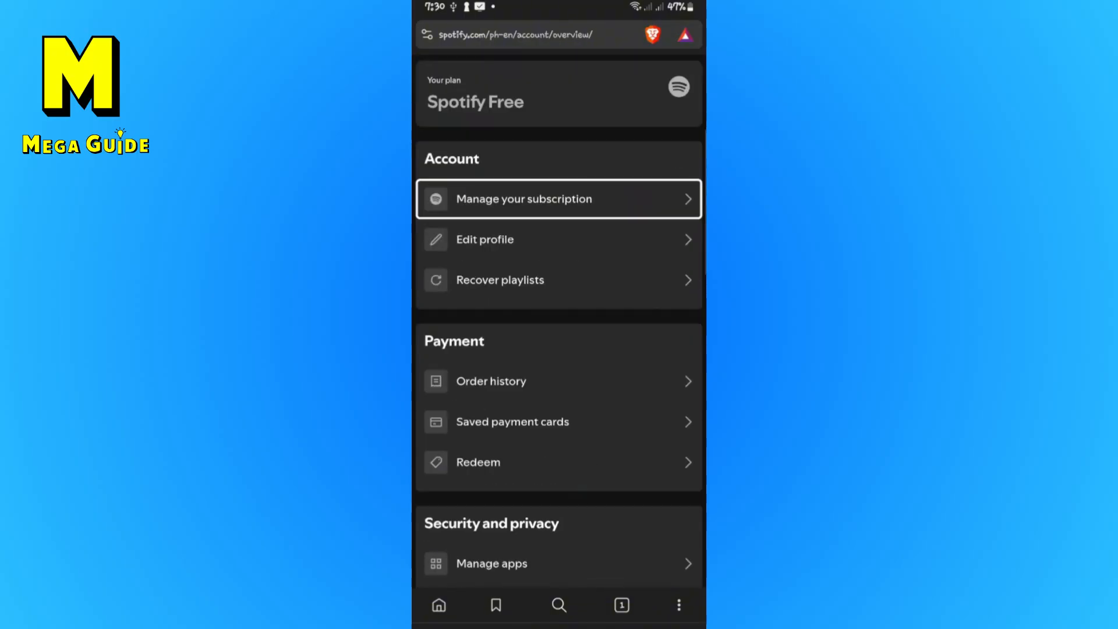
click(559, 421)
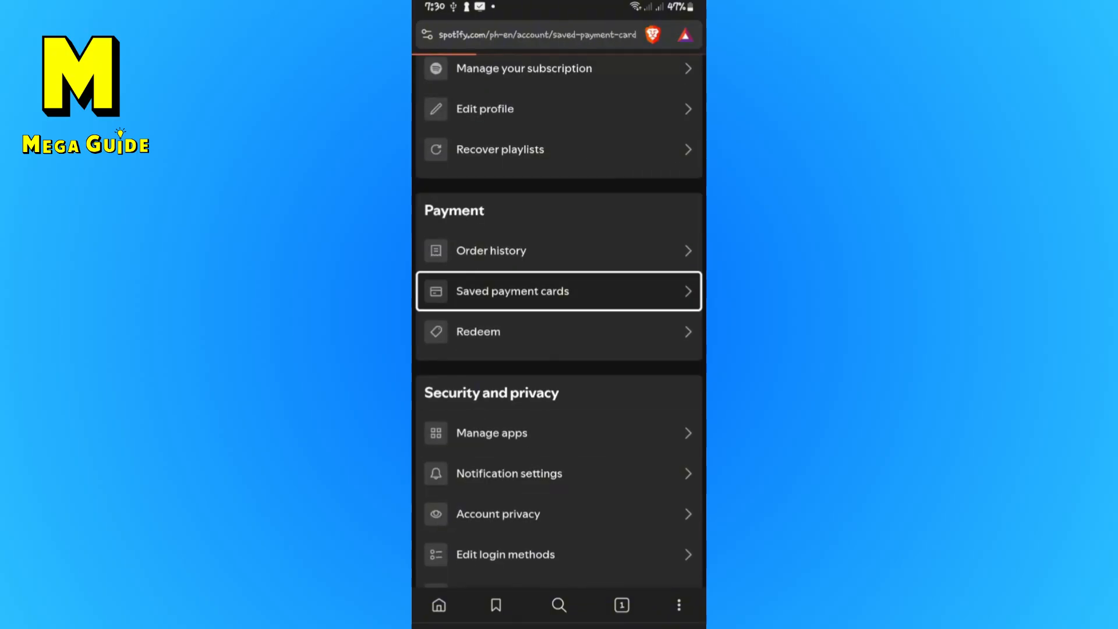
click(559, 291)
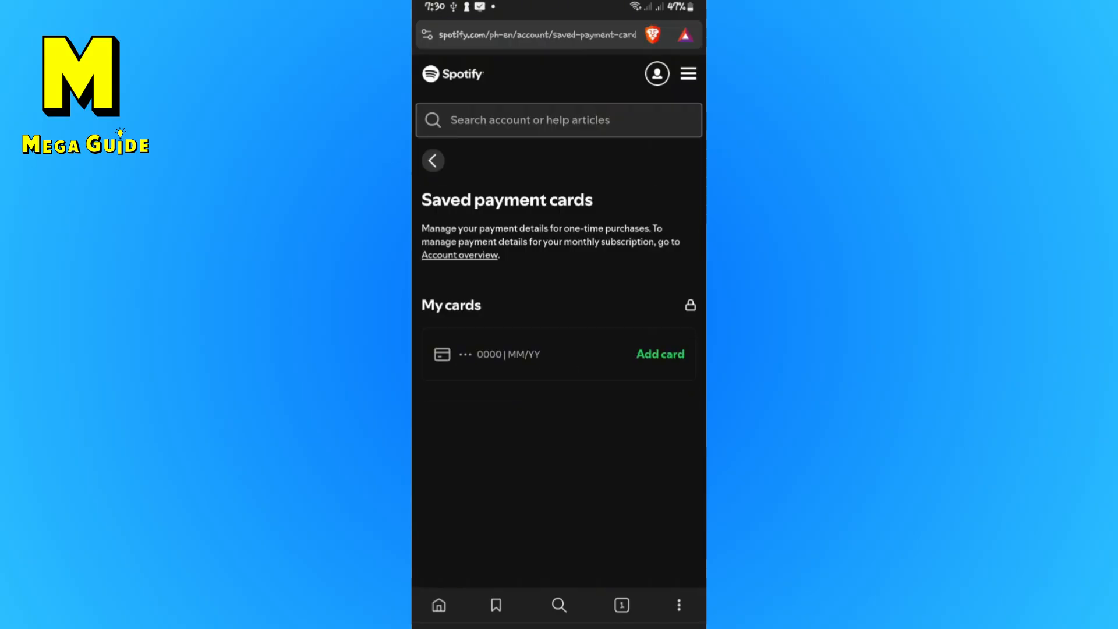
Open the Add card form and tick 'Save card for future orders'.
click(659, 355)
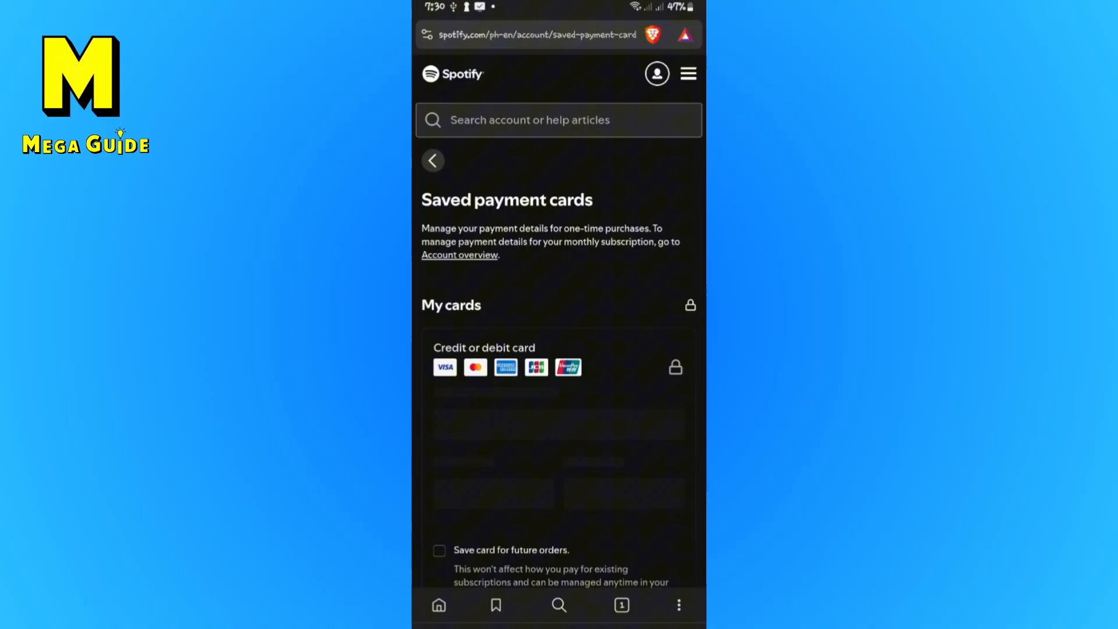
scroll(down, 3)
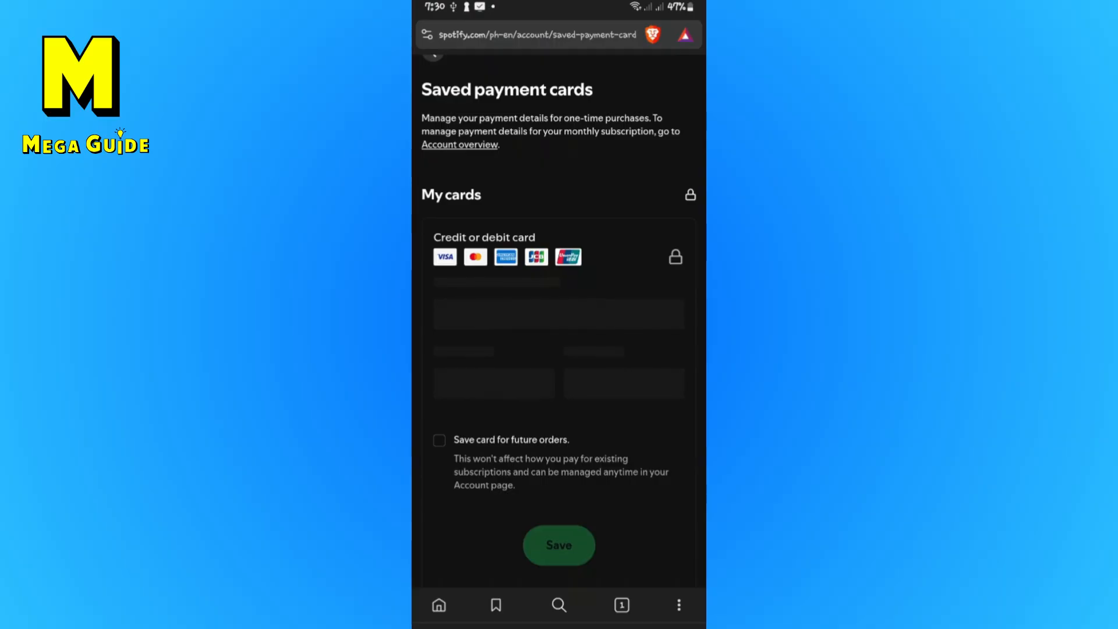
click(439, 439)
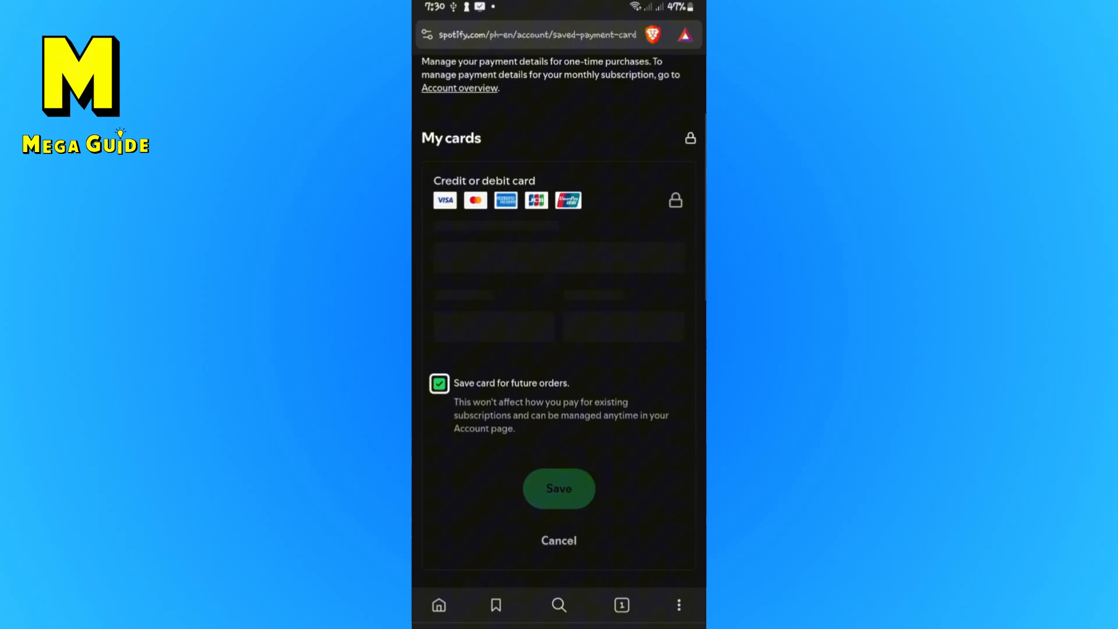
scroll(up, 3)
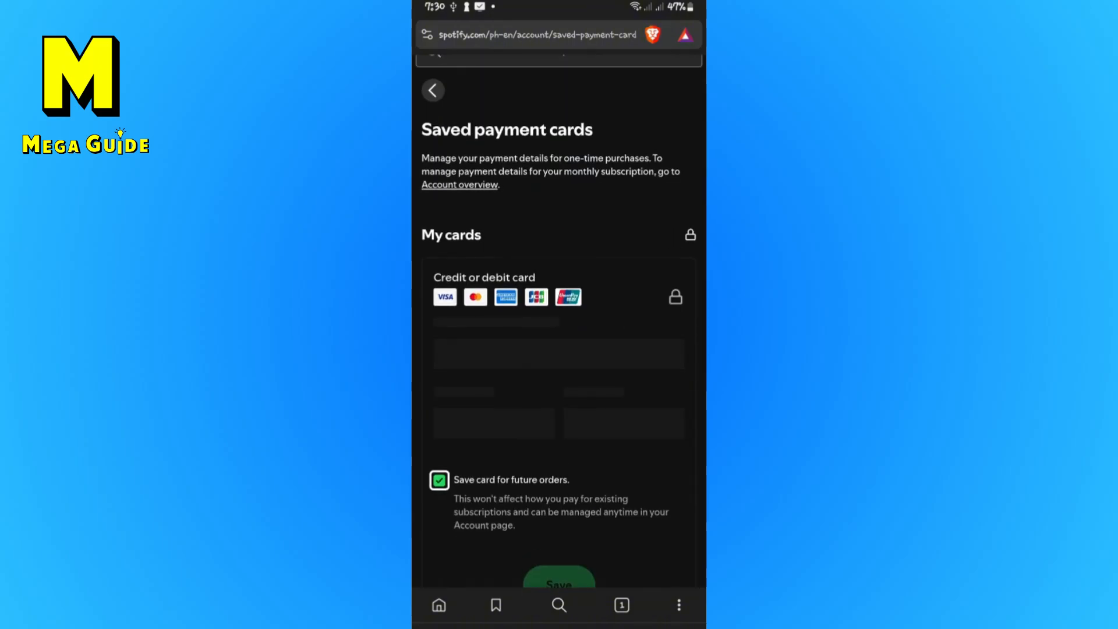